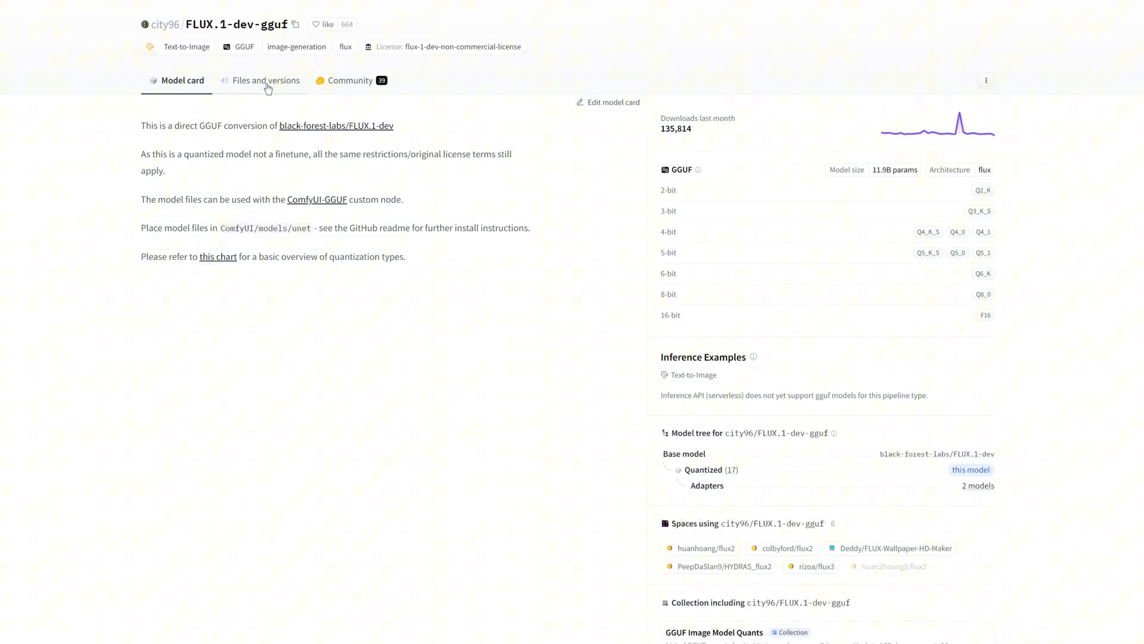
Open the Black Forest Labs FLUX.1 page and scroll to the pro, dev and schnell variants.
left_click(265, 81)
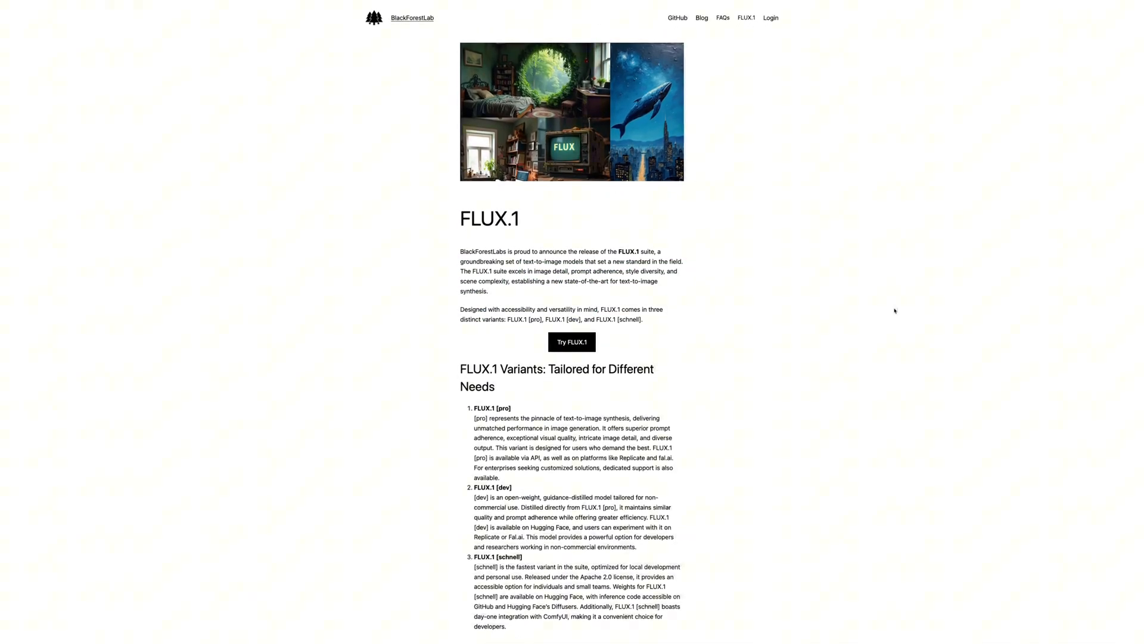
scroll("down", 3)
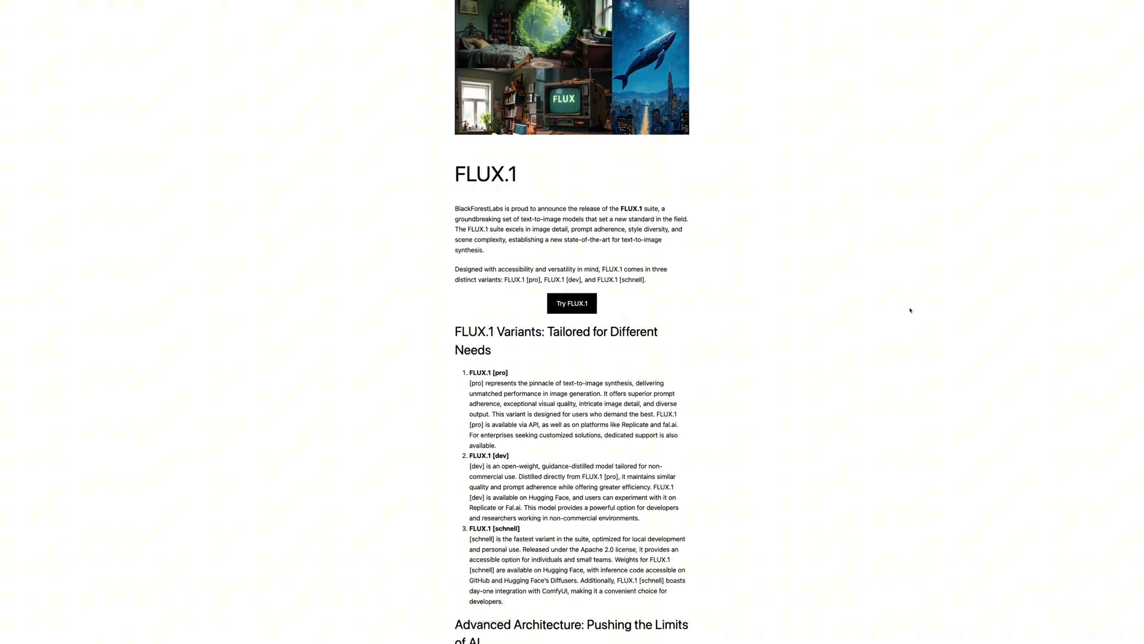